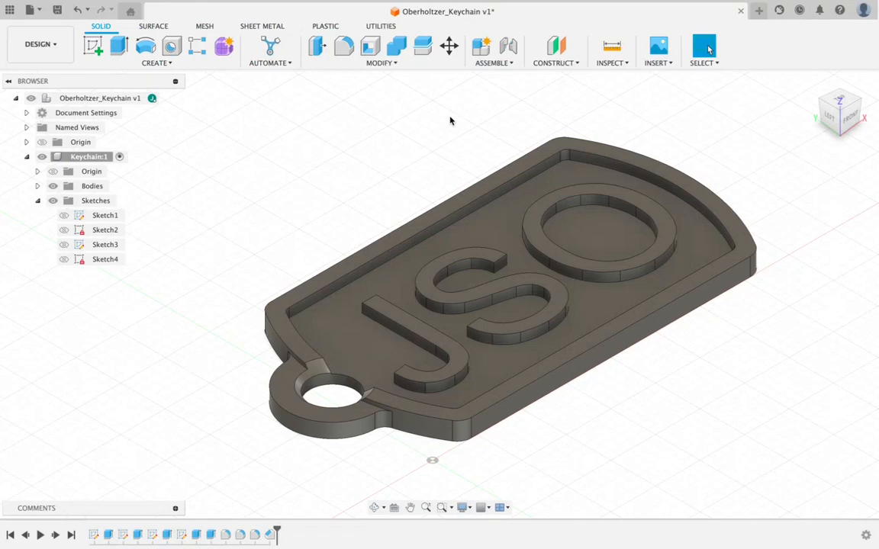
pyautogui.moveTo(537, 149)
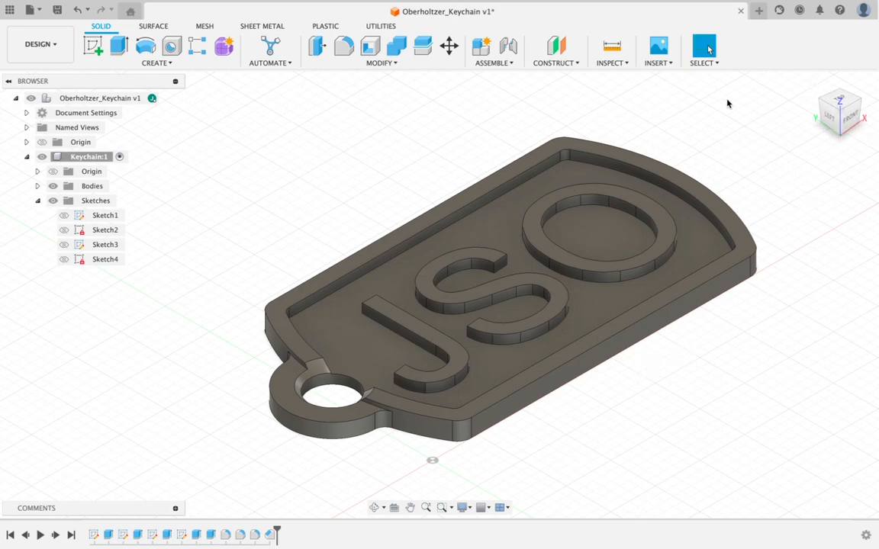
pyautogui.moveTo(738, 117)
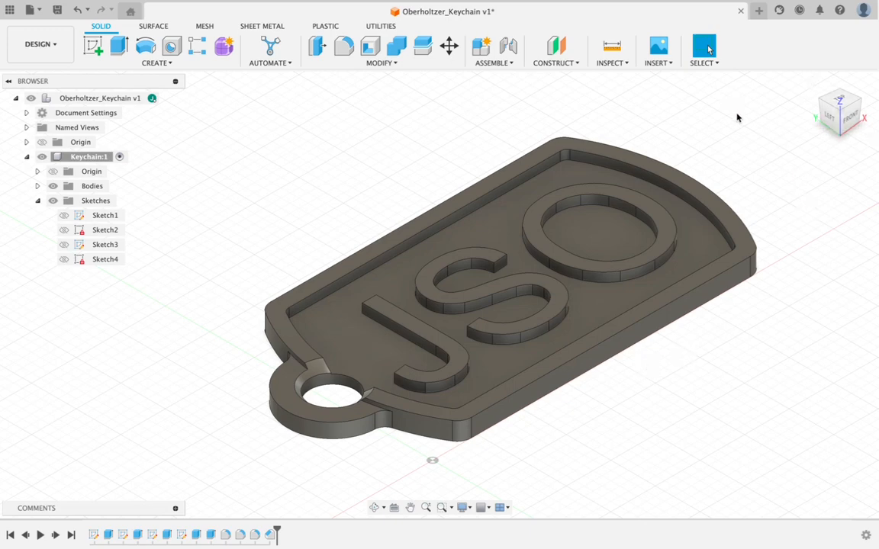
pyautogui.moveTo(686, 136)
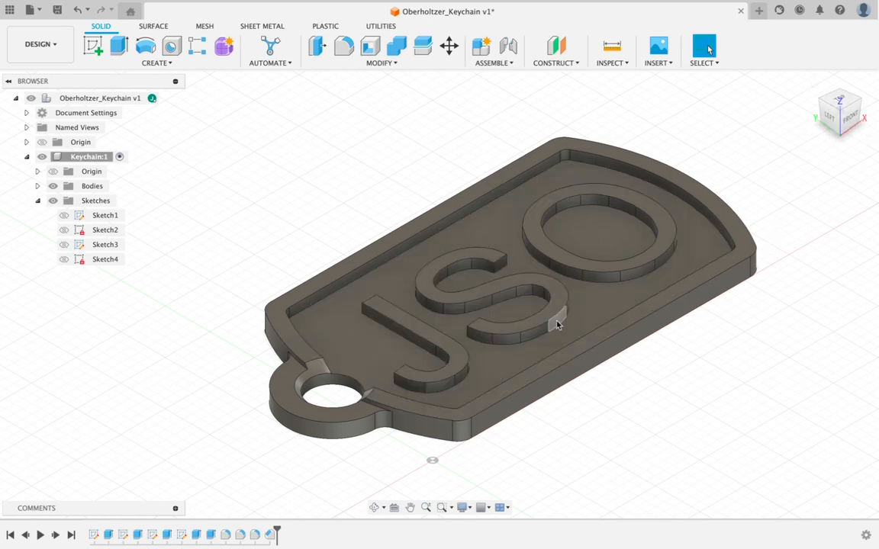
pyautogui.moveTo(410, 181)
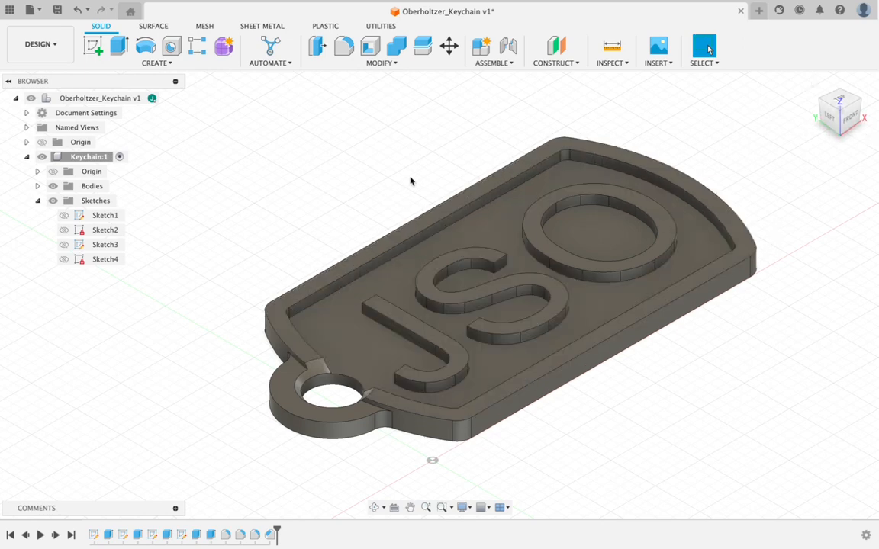
pyautogui.moveTo(403, 166)
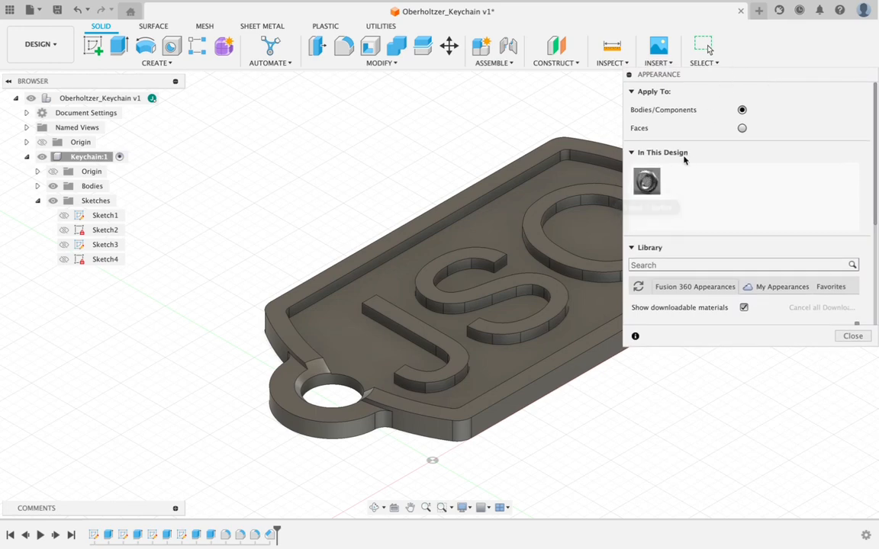
pyautogui.moveTo(647, 276)
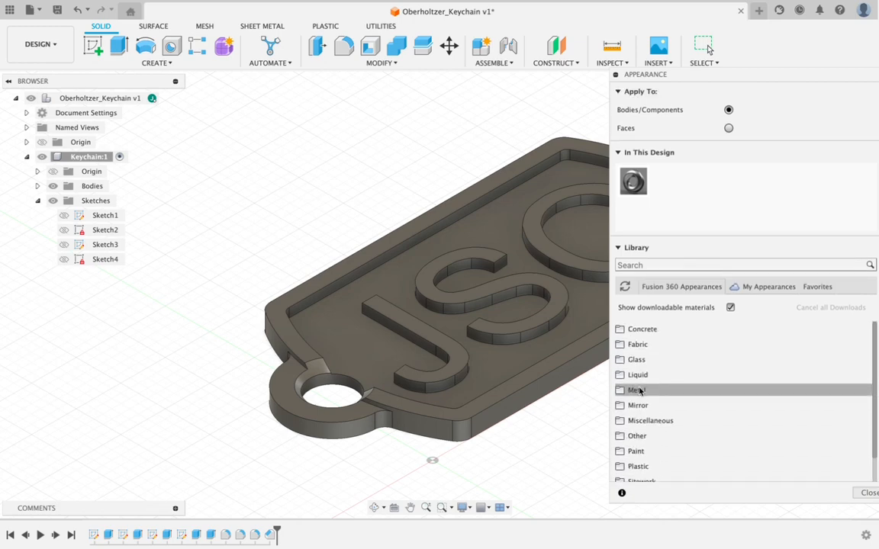
pyautogui.moveTo(766, 376)
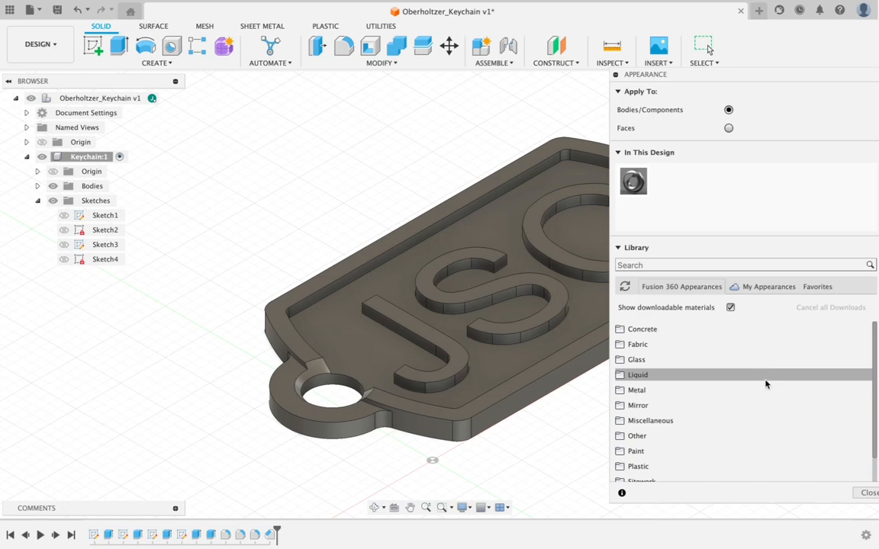
pyautogui.moveTo(768, 390)
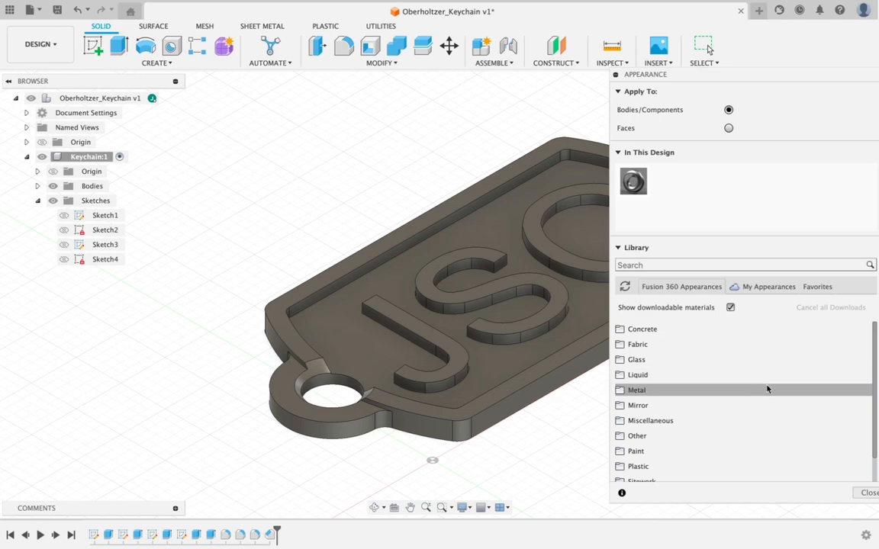
pyautogui.moveTo(638, 376)
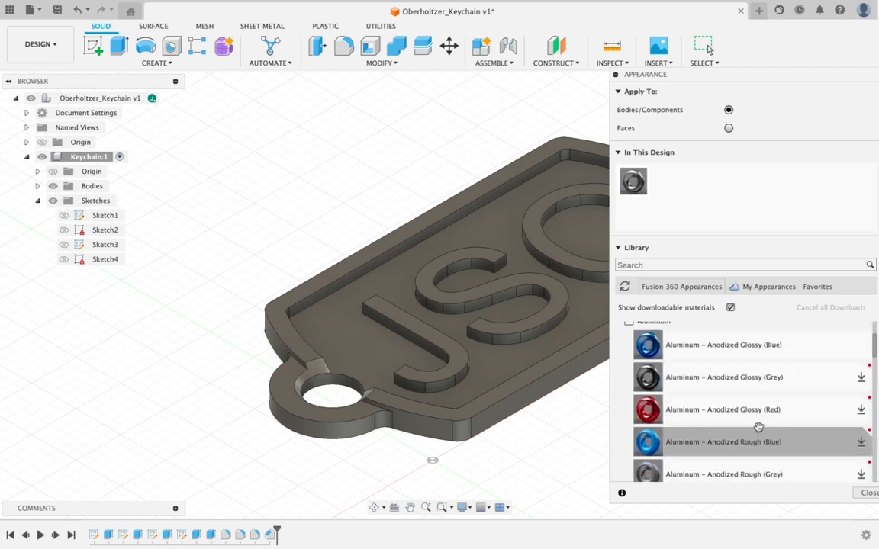
# - Scroll the appearance library down to the anodized aluminum finishes including red
pyautogui.scroll(-3)
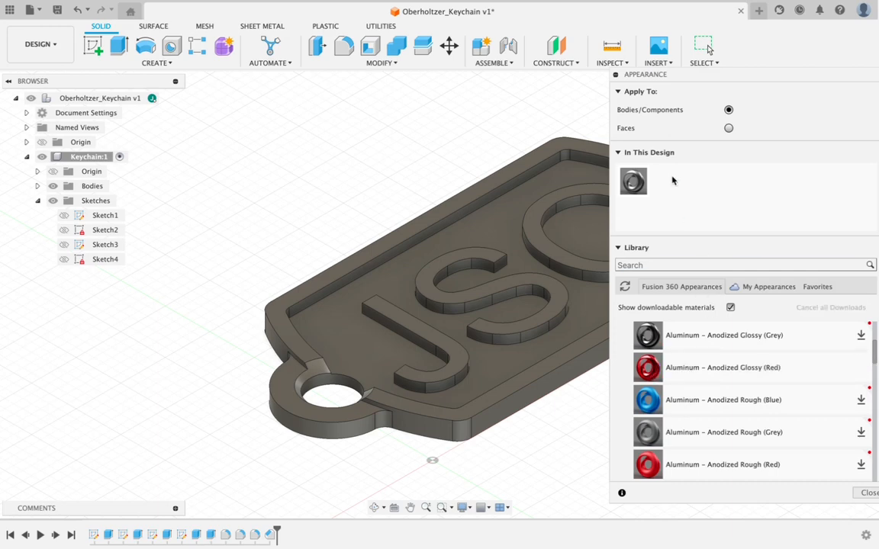
pyautogui.moveTo(796, 322)
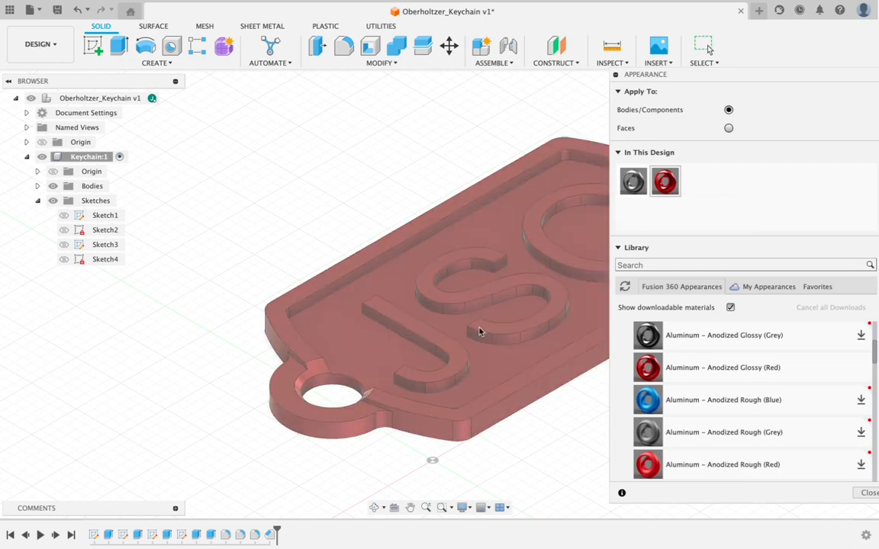
pyautogui.moveTo(543, 248)
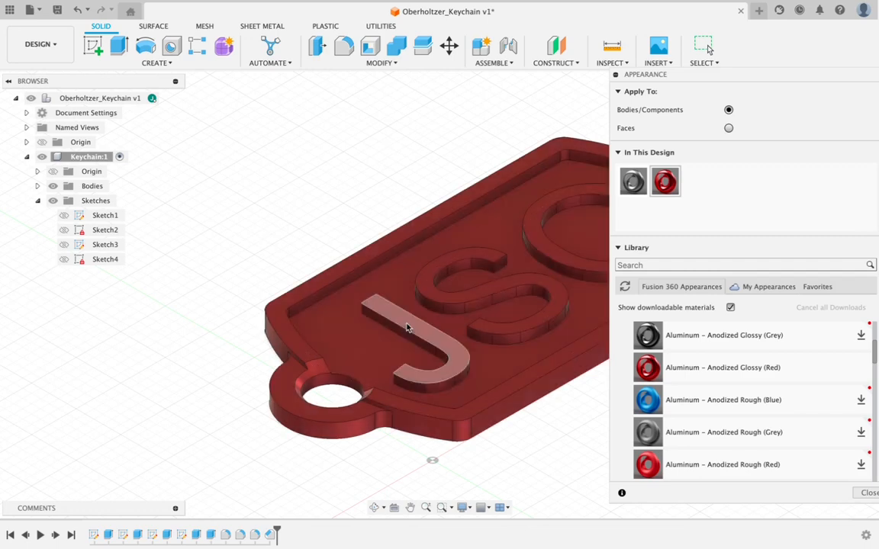
# - Scroll the library to reach Aluminum – Anodized Glossy (Blue) for the rim and letter faces
pyautogui.scroll(-3)
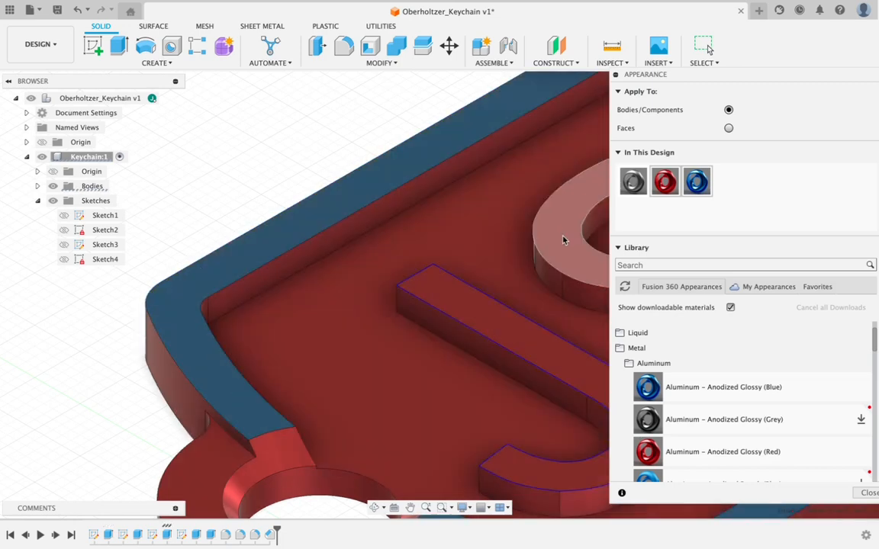
pyautogui.moveTo(571, 235)
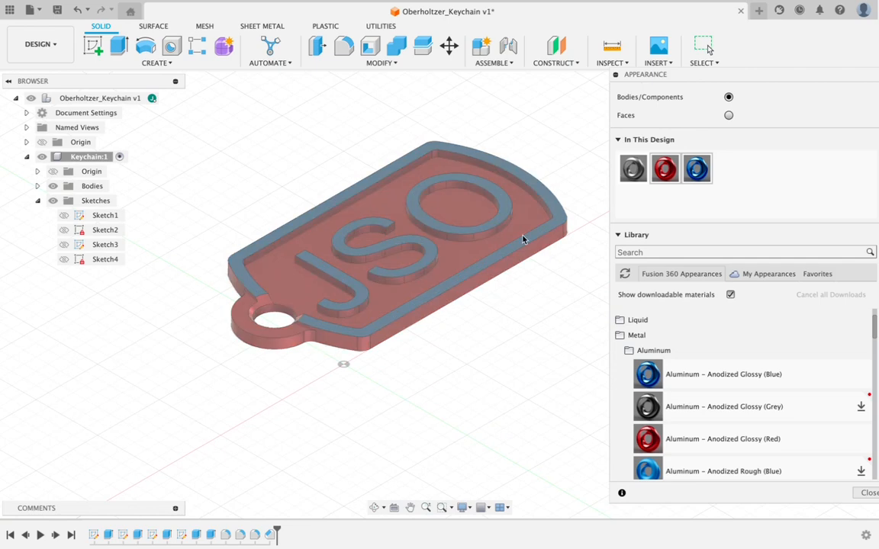
pyautogui.moveTo(257, 314)
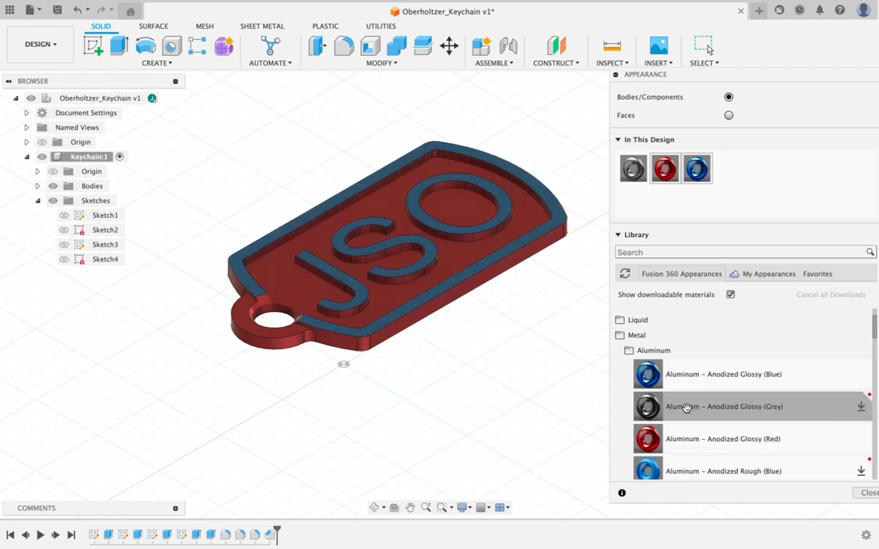
pyautogui.scroll(-3)
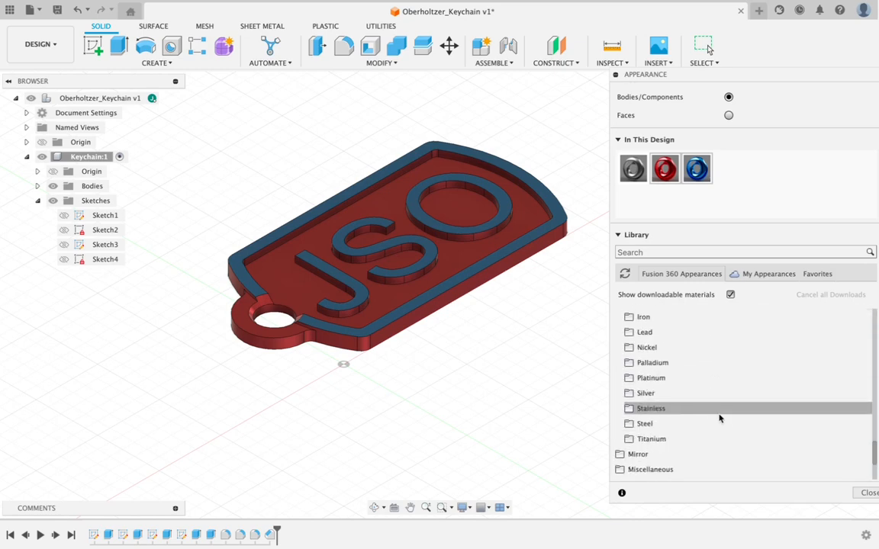
pyautogui.moveTo(709, 363)
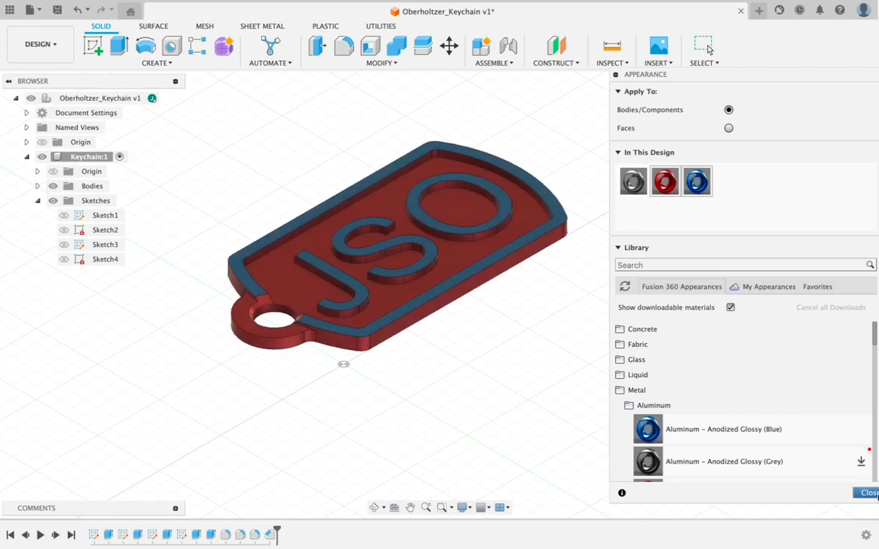
# - Close the Appearance panel and orbit to inspect the red-and-blue keychain
pyautogui.click(867, 492)
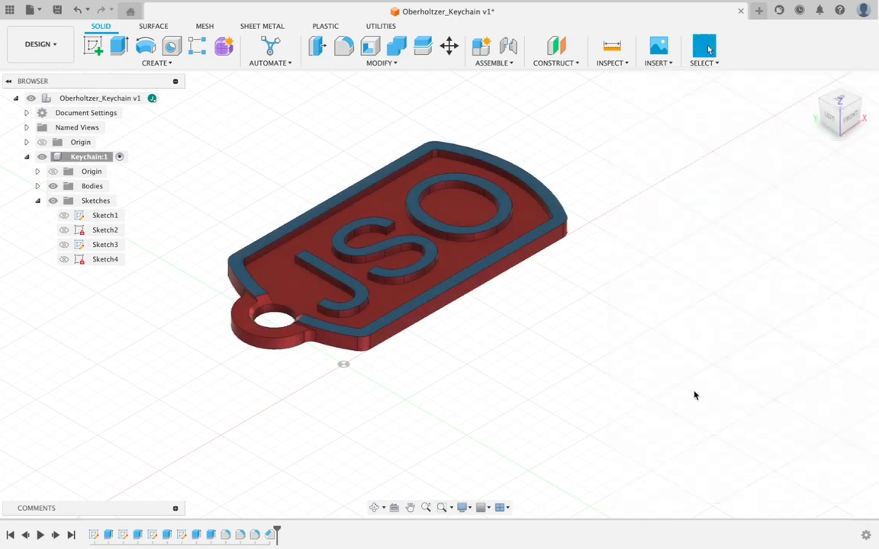
pyautogui.moveTo(694, 395); pyautogui.dragTo(633, 311)
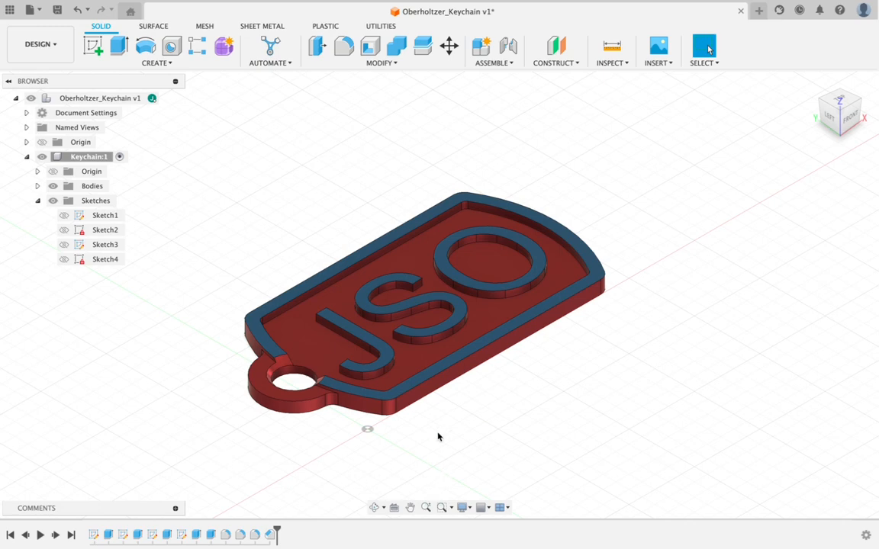
pyautogui.moveTo(338, 137)
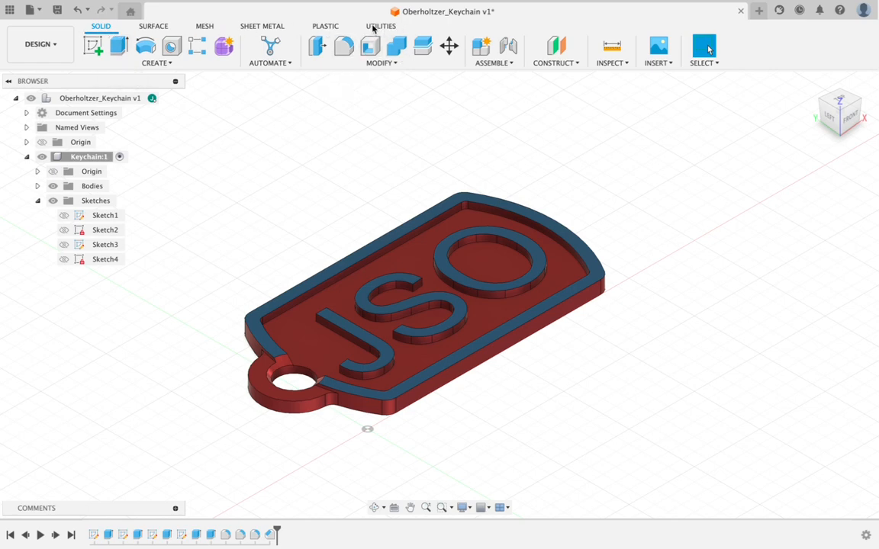
# - Bring up the 3D Print export from Utilities > Make with the keychain body selected
pyautogui.click(381, 26)
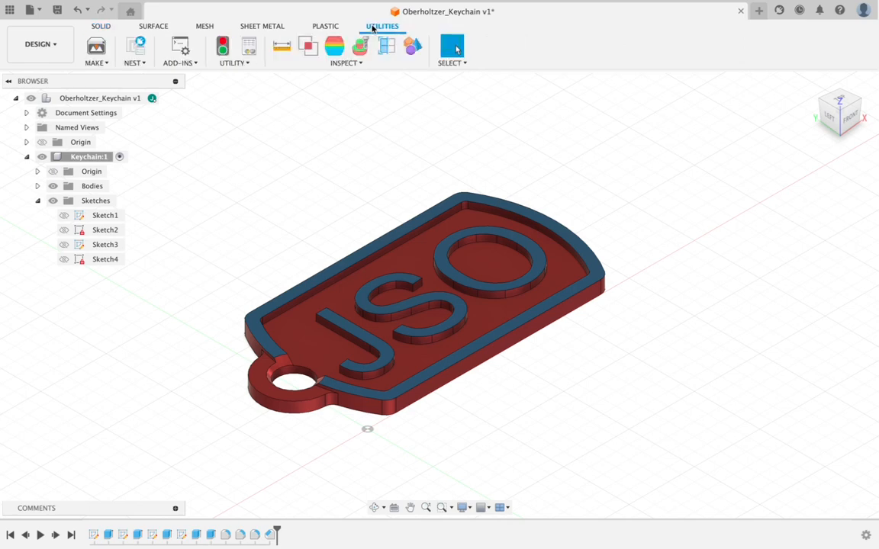
pyautogui.moveTo(96, 46)
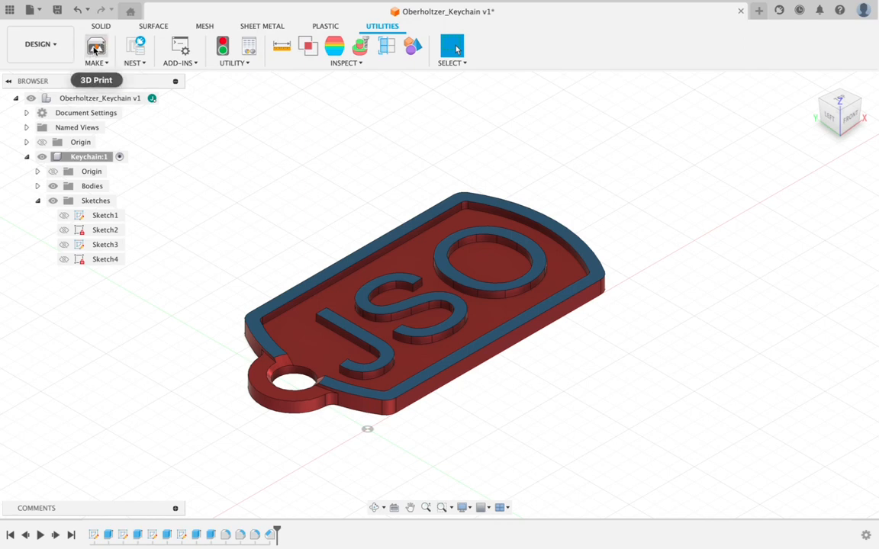
pyautogui.click(96, 46)
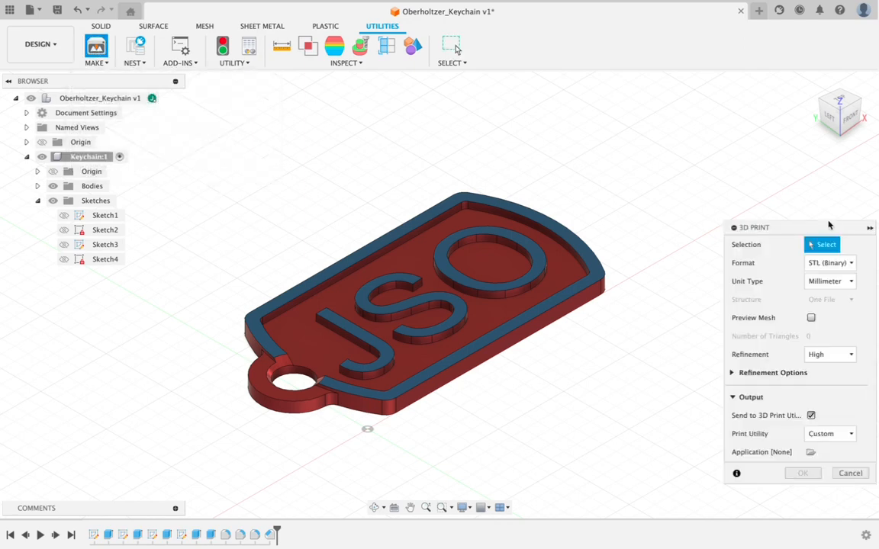
pyautogui.moveTo(793, 226); pyautogui.dragTo(729, 88)
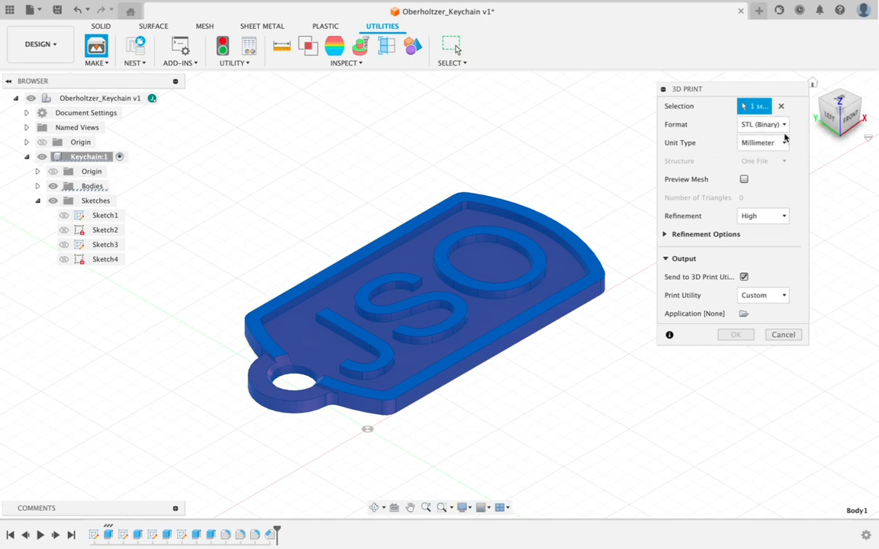
pyautogui.moveTo(822, 150)
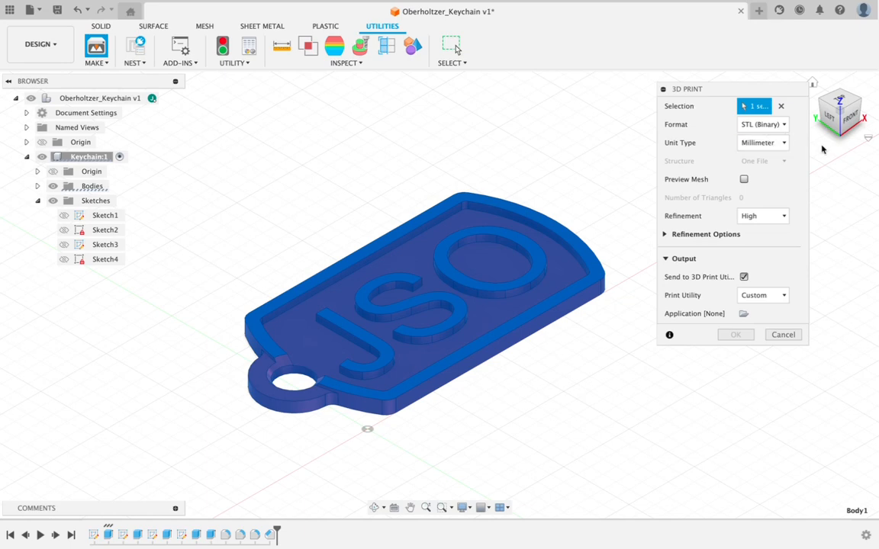
pyautogui.moveTo(552, 117)
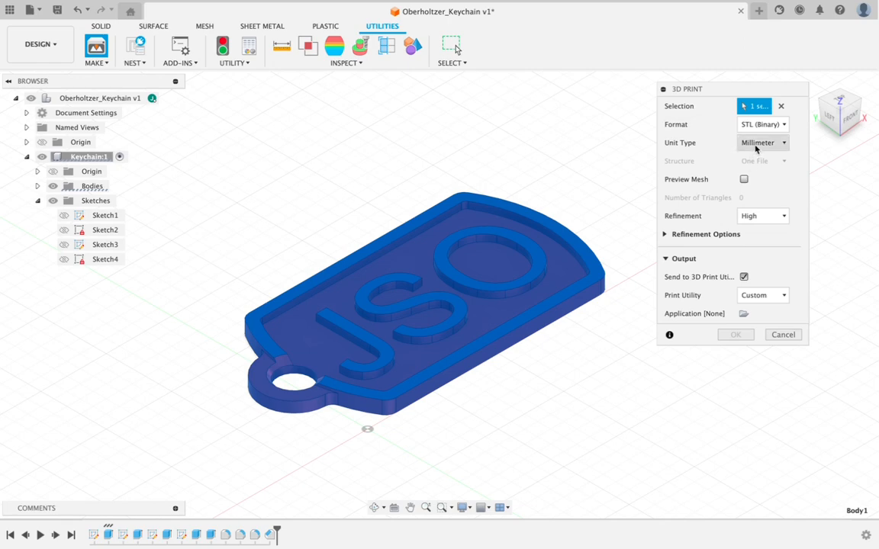
pyautogui.moveTo(759, 151)
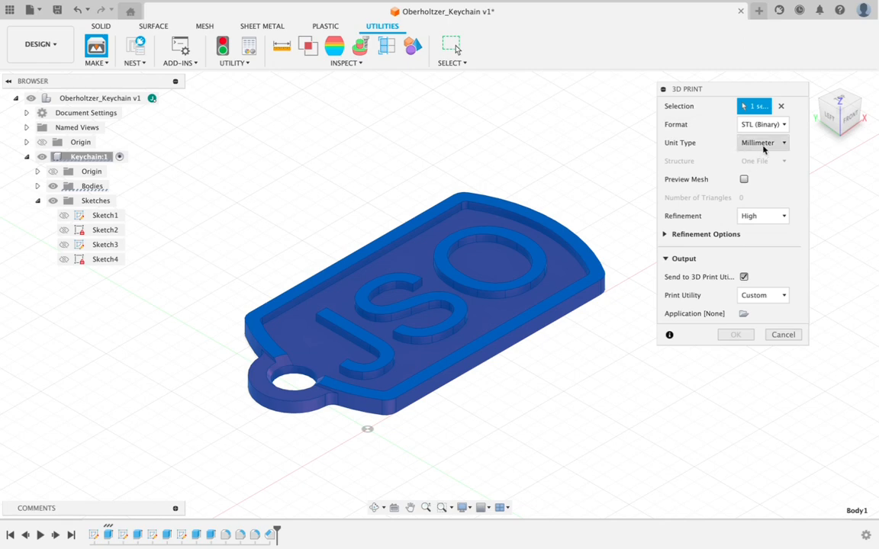
pyautogui.moveTo(785, 145)
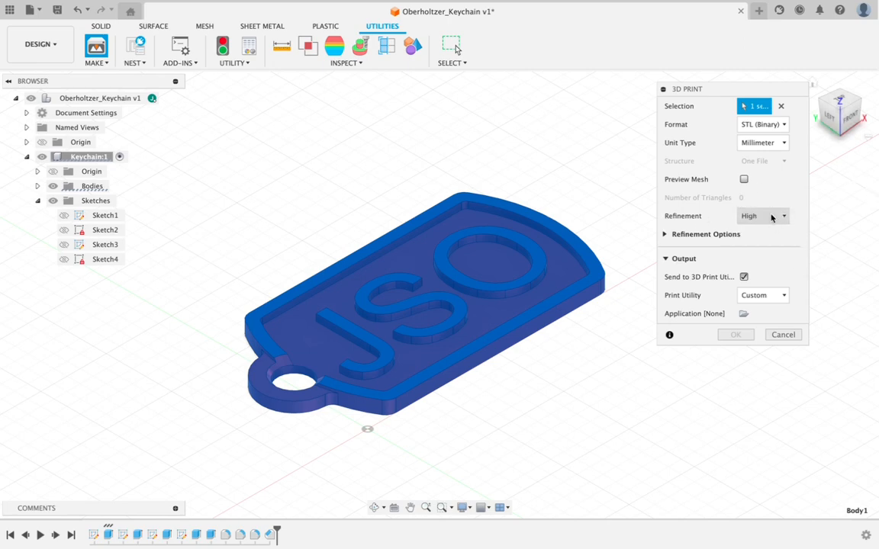
# - Uncheck 'Send to 3D Print Utility' under Output in the 3D Print dialog
pyautogui.click(781, 216)
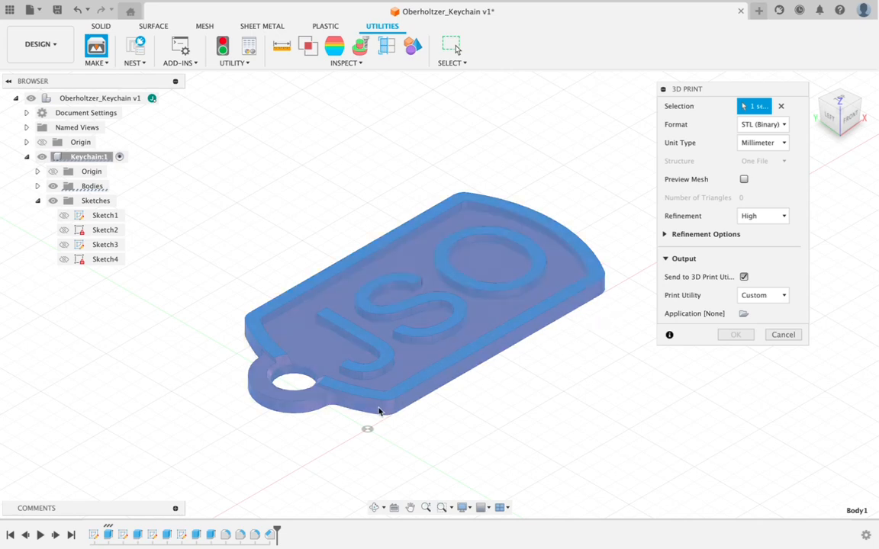
pyautogui.moveTo(389, 409)
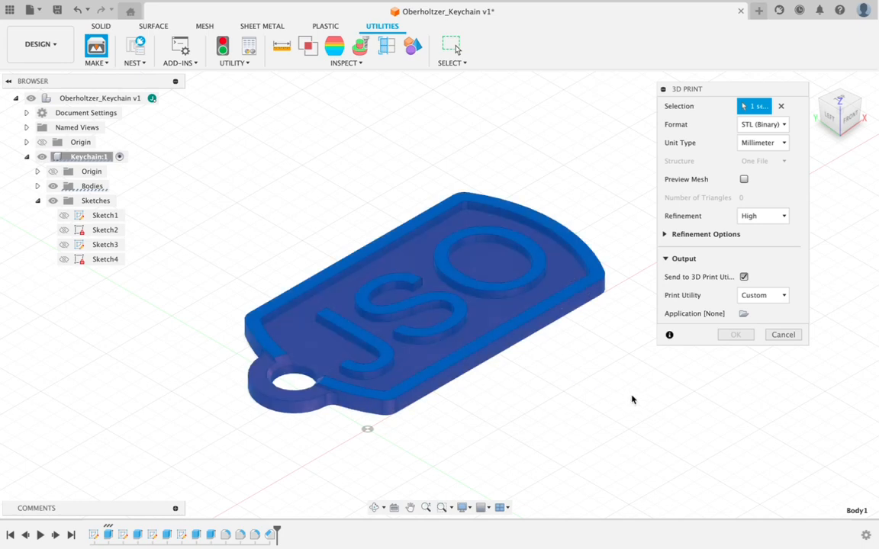
pyautogui.moveTo(758, 240)
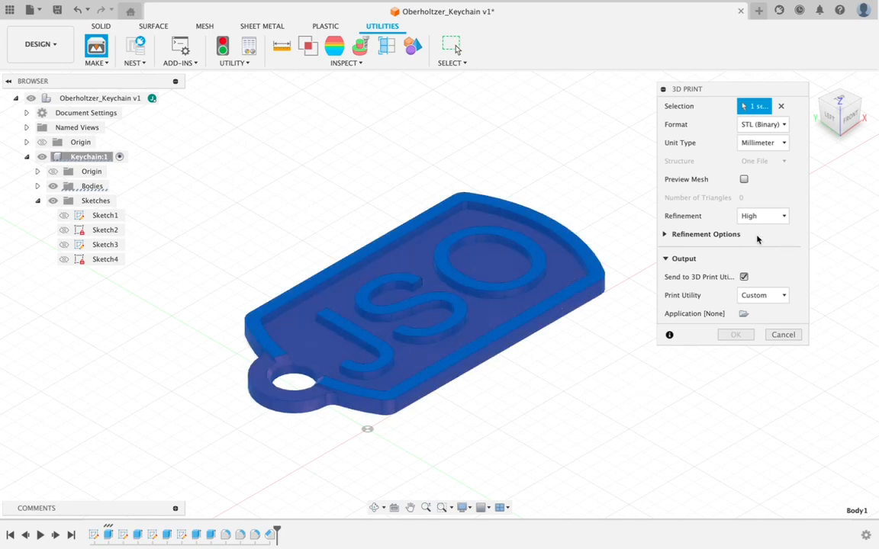
pyautogui.moveTo(698, 276)
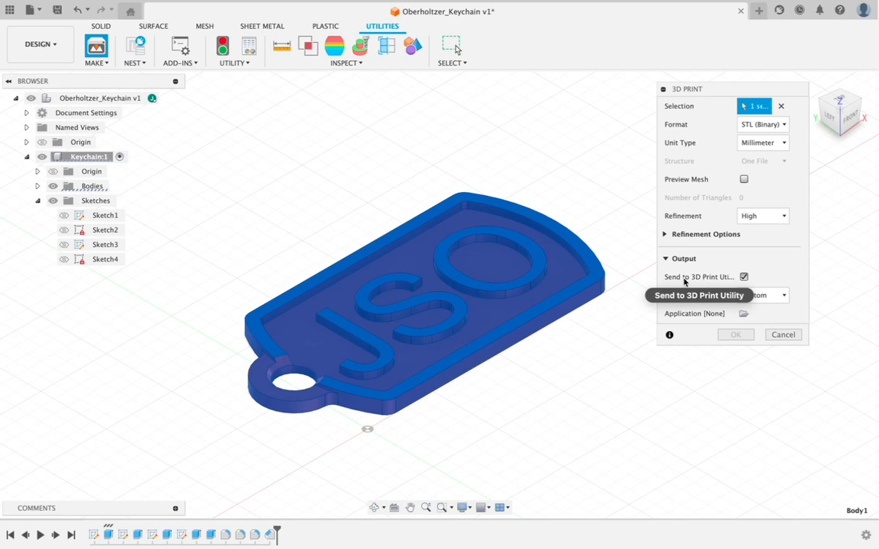
pyautogui.moveTo(769, 269)
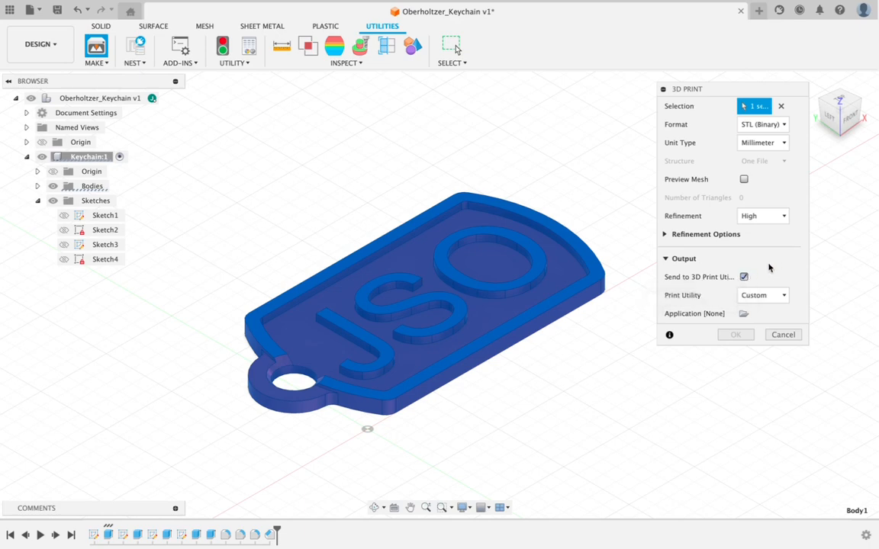
pyautogui.click(745, 276)
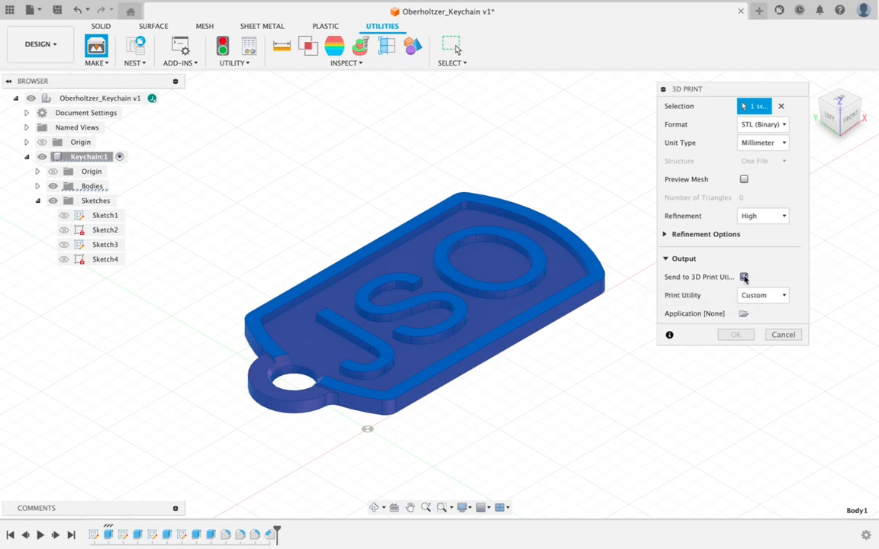
pyautogui.click(744, 277)
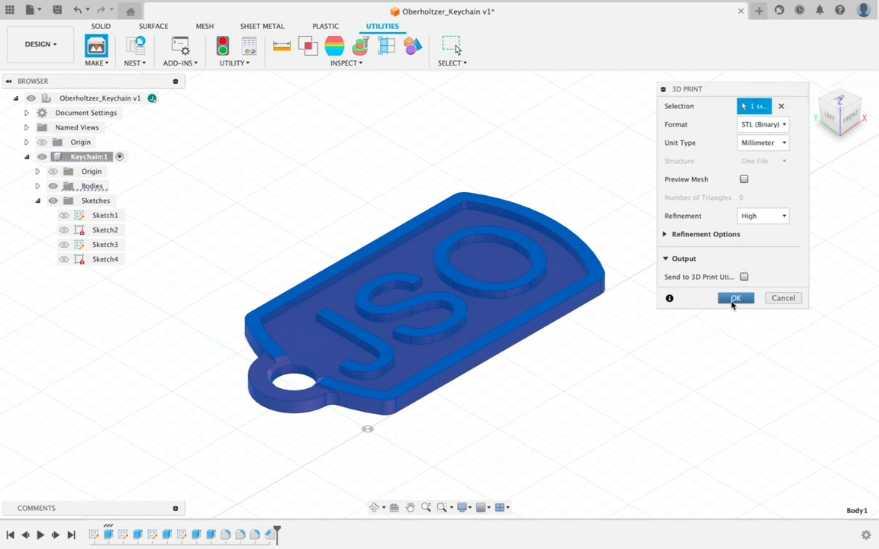
# - Save the STL as Oberholtzer_Keychain to Downloads and to the cloud project
pyautogui.click(736, 297)
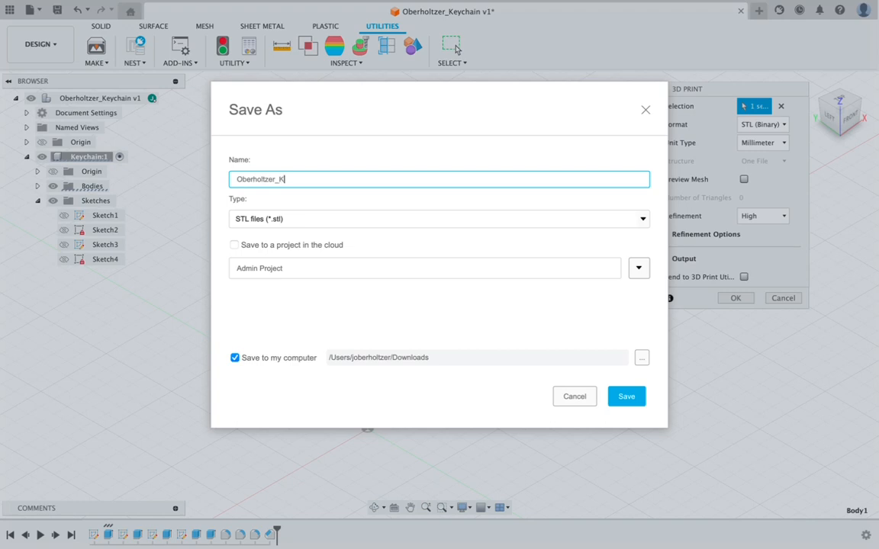
pyautogui.write('eychain')
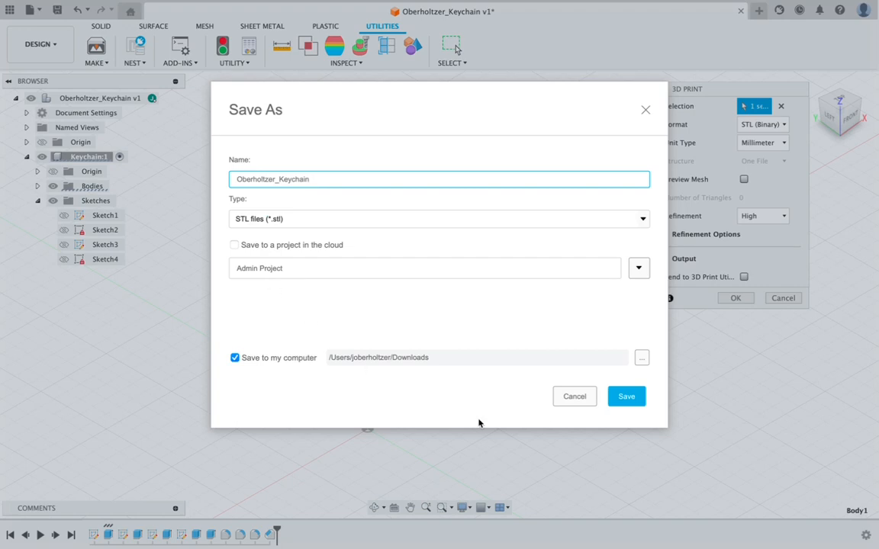
pyautogui.moveTo(615, 286)
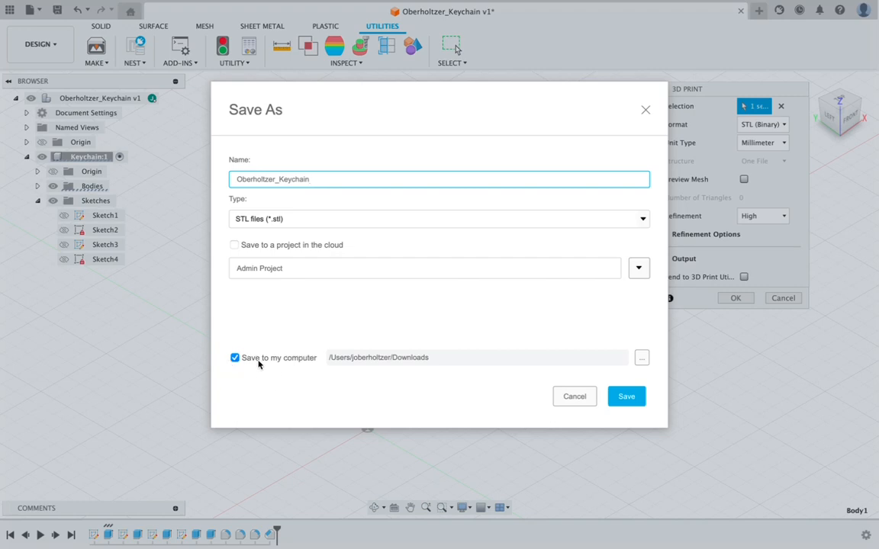
pyautogui.moveTo(211, 372)
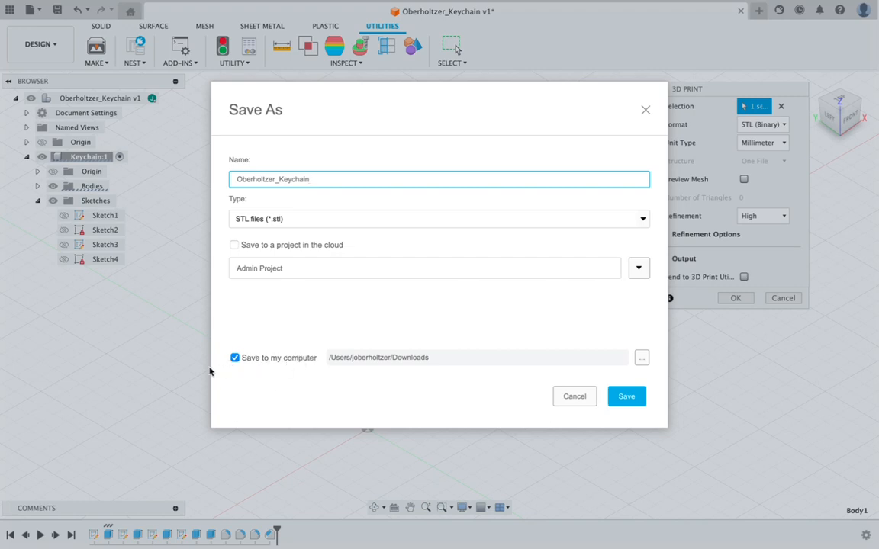
pyautogui.click(235, 244)
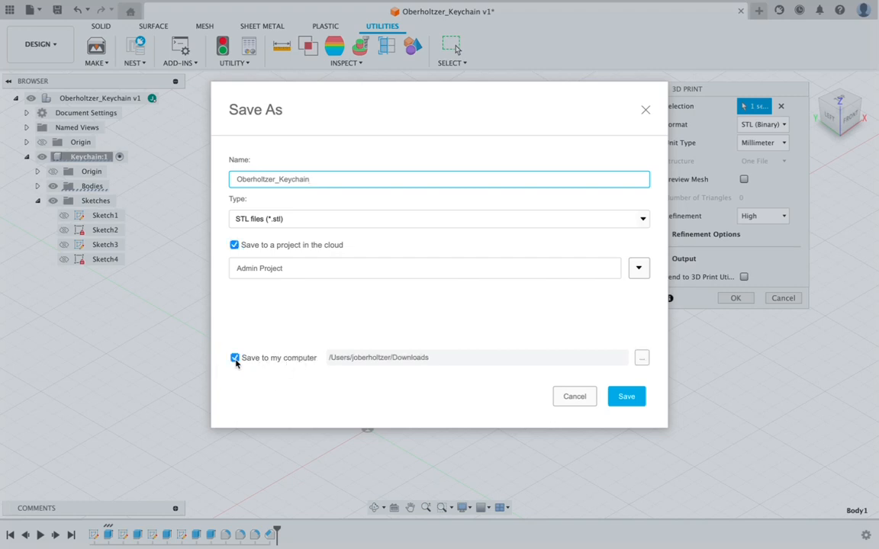
pyautogui.moveTo(305, 367)
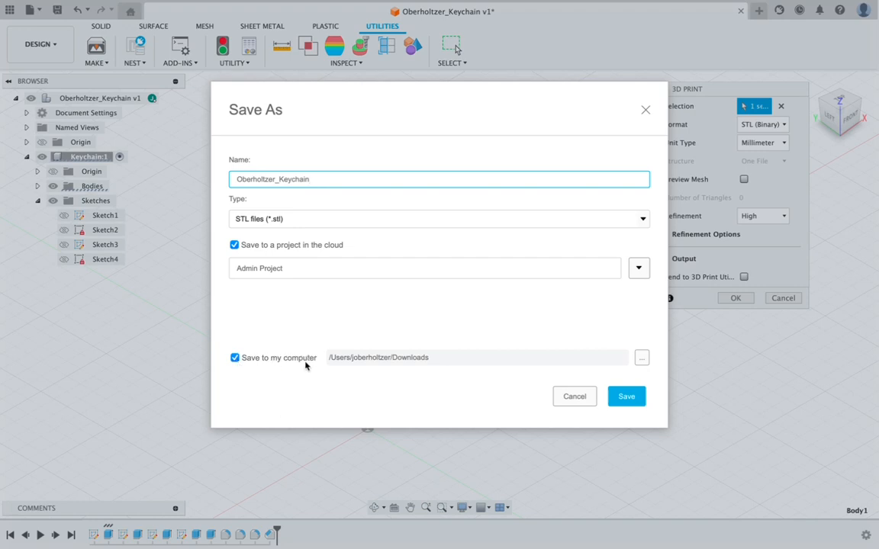
pyautogui.moveTo(429, 363)
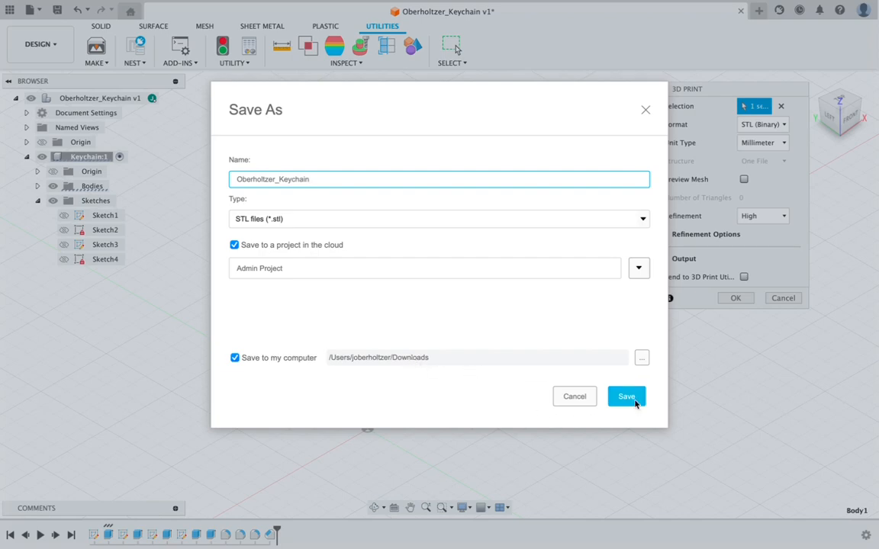
pyautogui.click(625, 396)
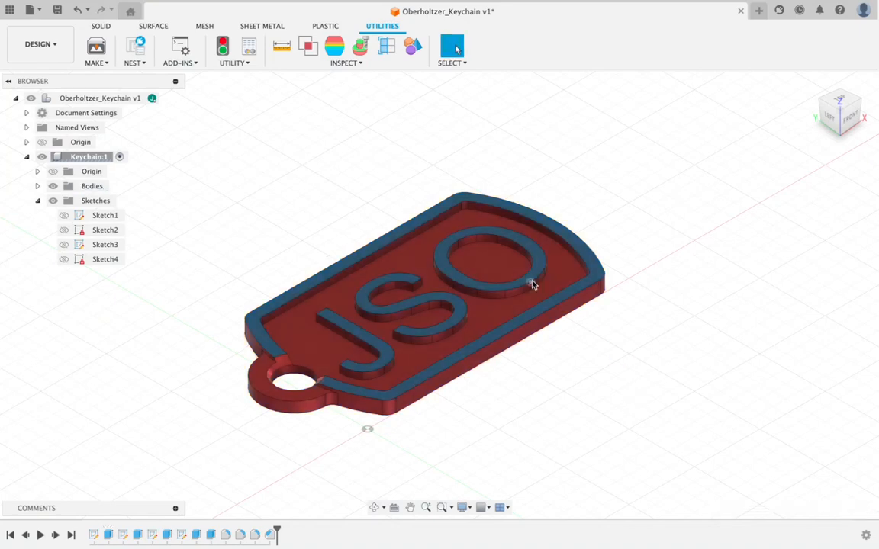
pyautogui.moveTo(680, 150)
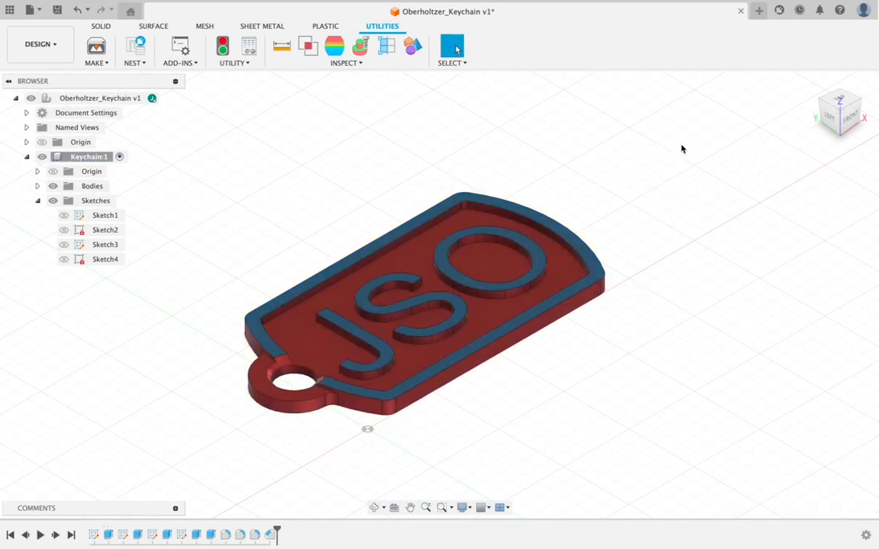
pyautogui.moveTo(219, 300)
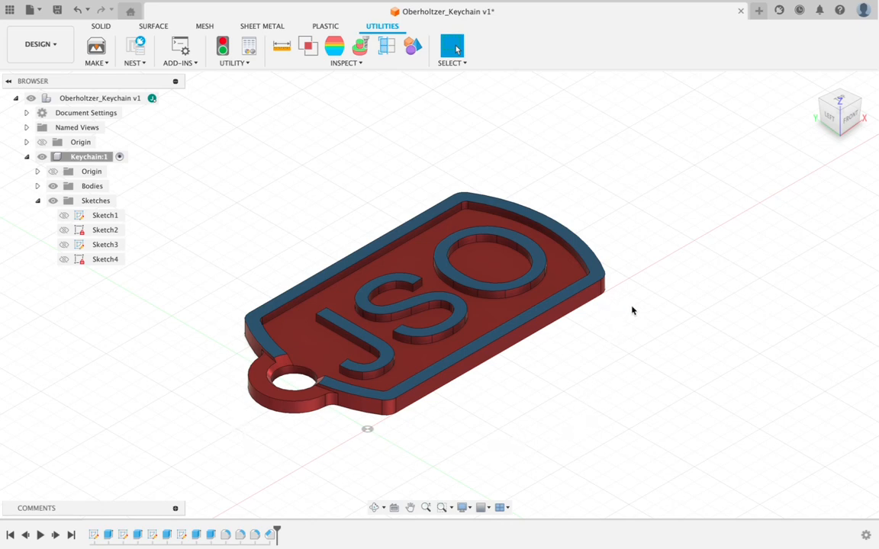
pyautogui.moveTo(693, 246)
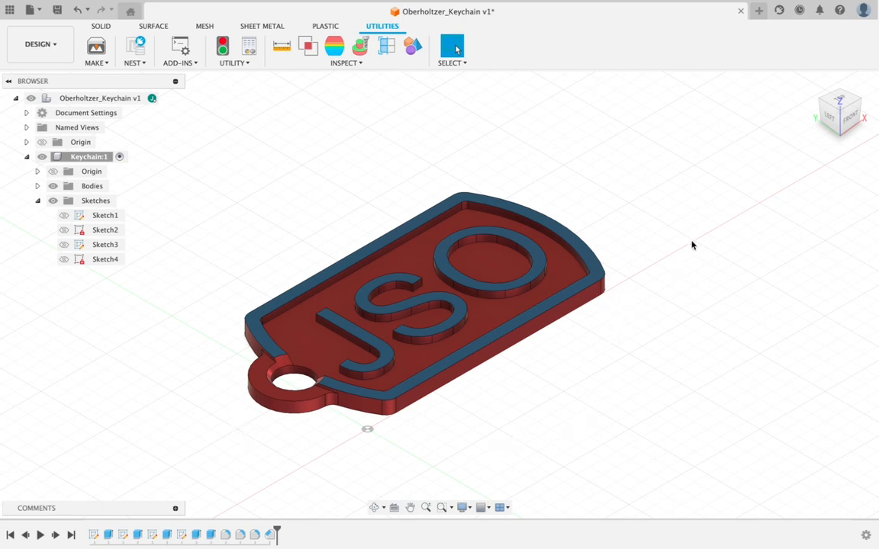